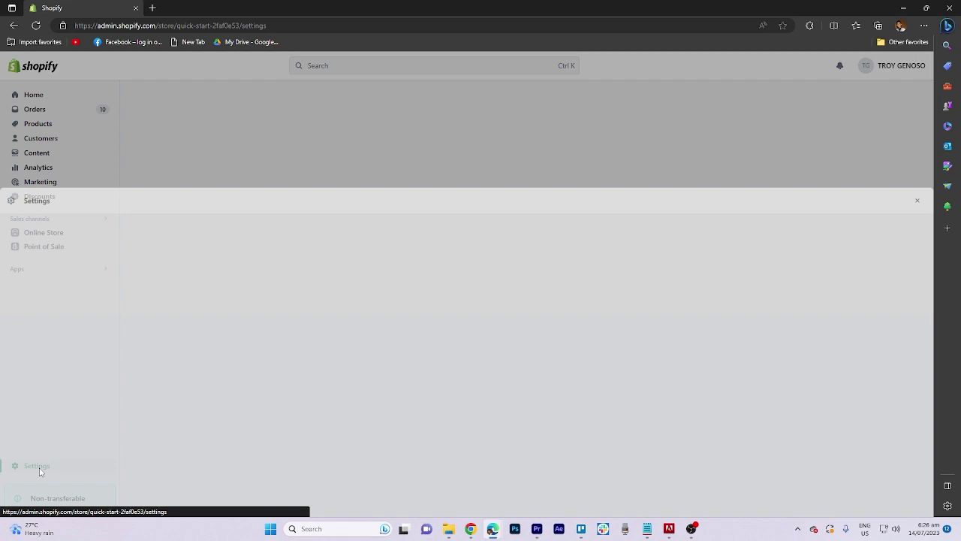
Go from the admin Settings to the Add payment methods page under Payments.
left_click(36, 466)
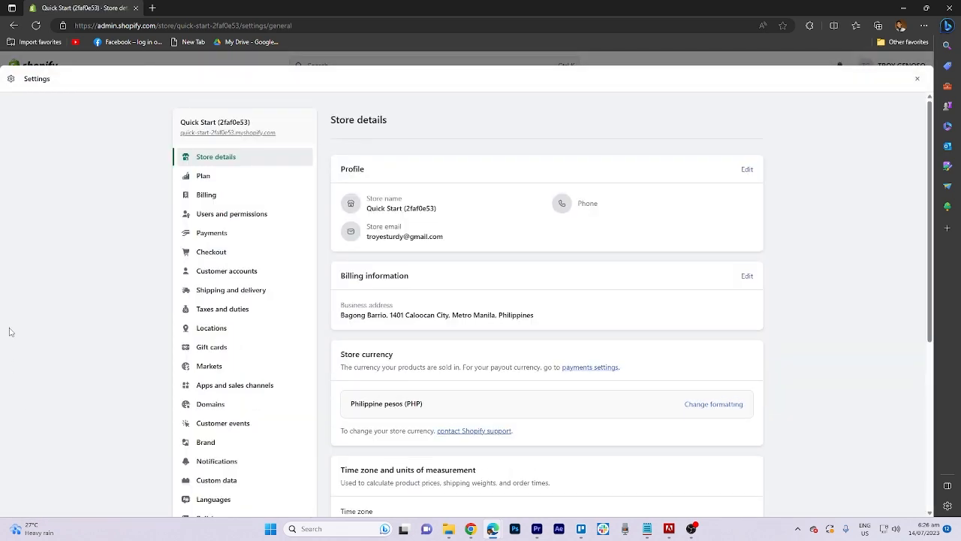
left_click(212, 233)
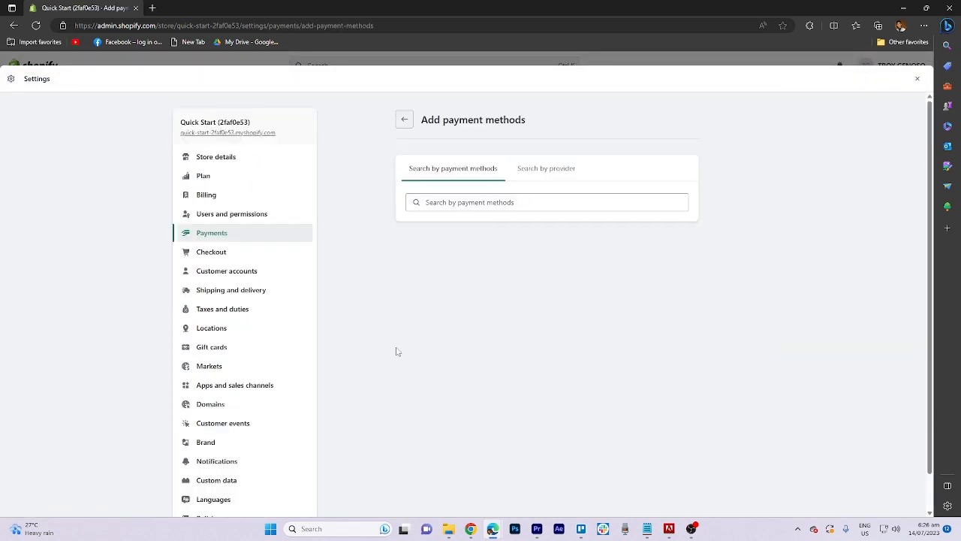
Search payment methods for 'Amazon', retype the query, then switch to searching by provider.
type("Amazon")
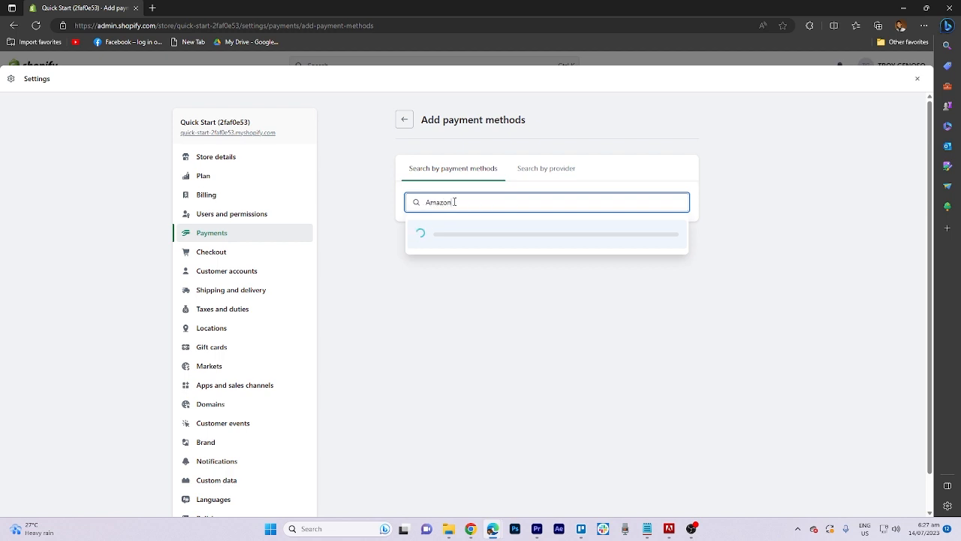
key("Ctrl+a")
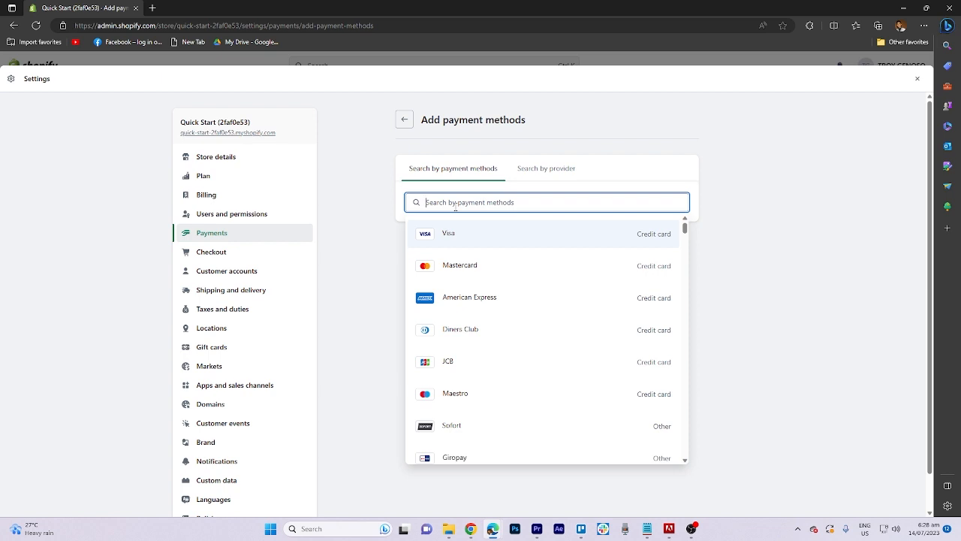
type("A")
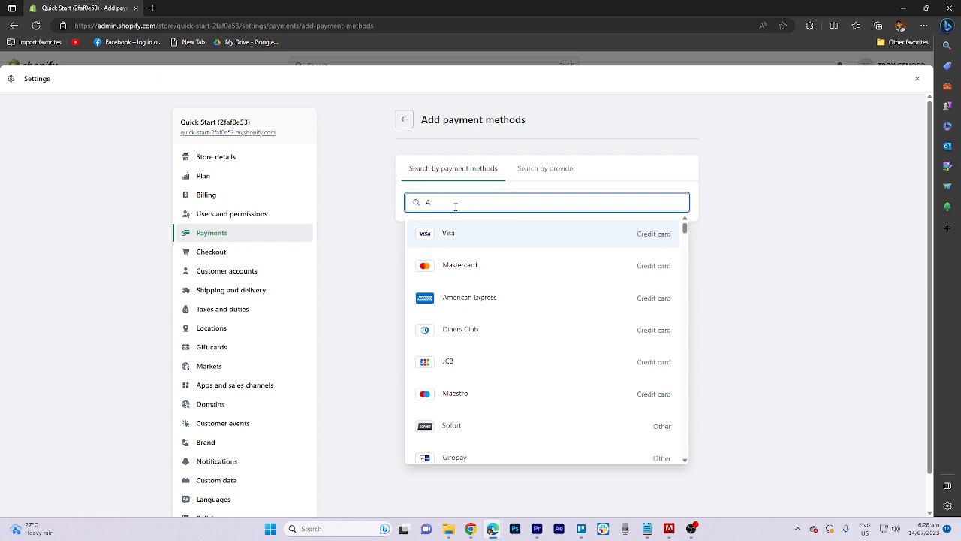
type("ma")
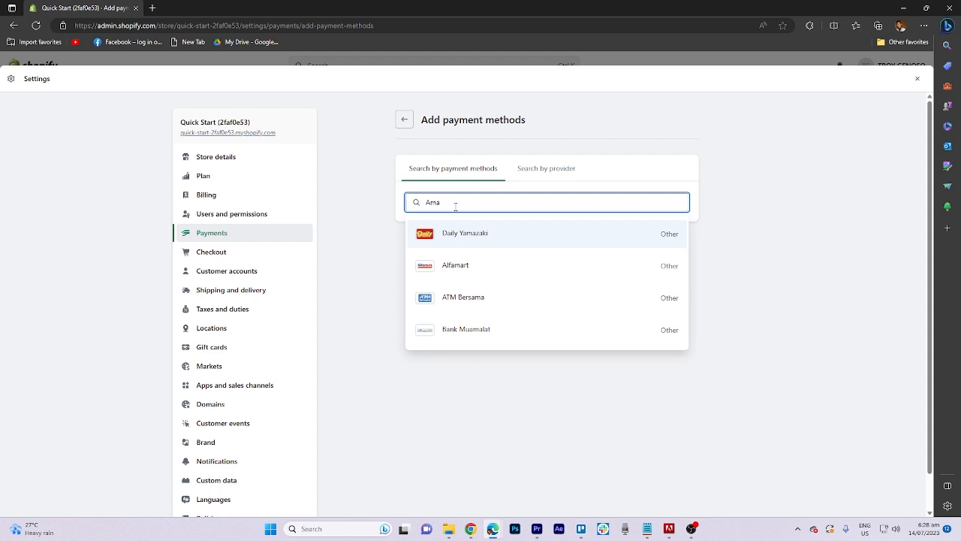
type("zon")
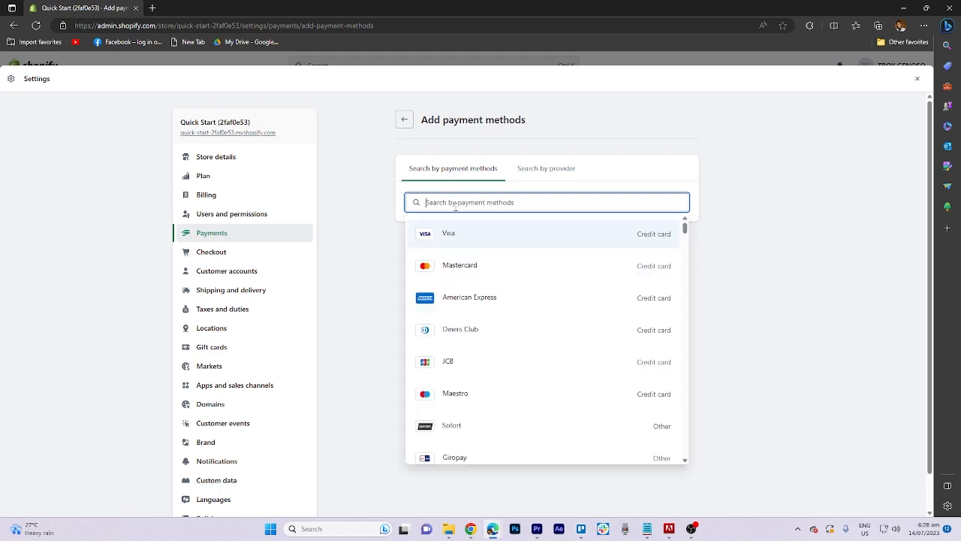
left_click(547, 169)
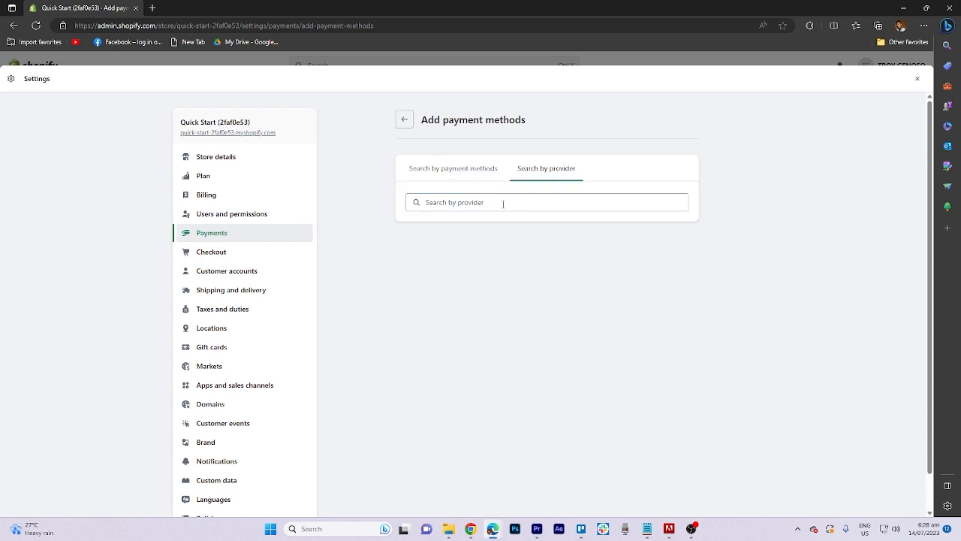
Search providers for 'Amazon' and browse the provider dropdown down to Xendit.
left_click(547, 202)
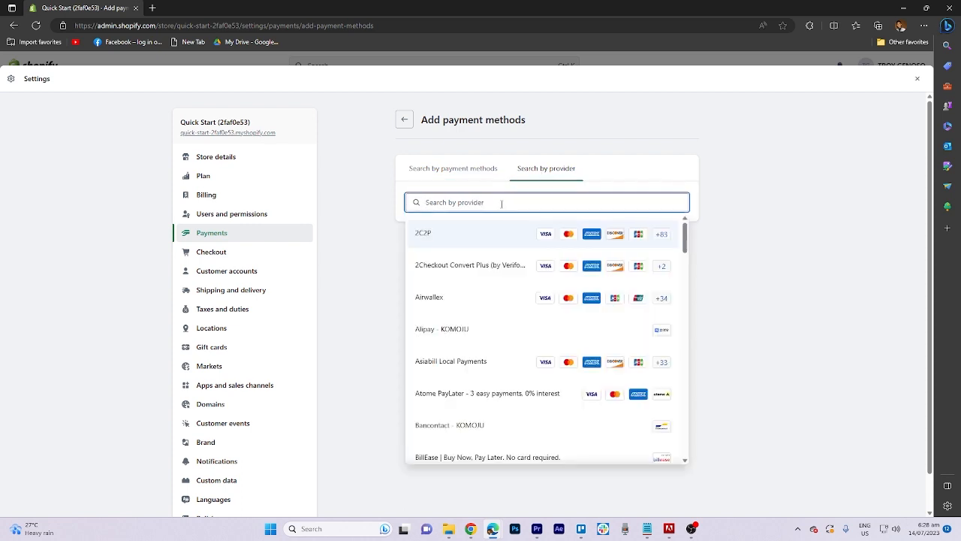
type("Amazon")
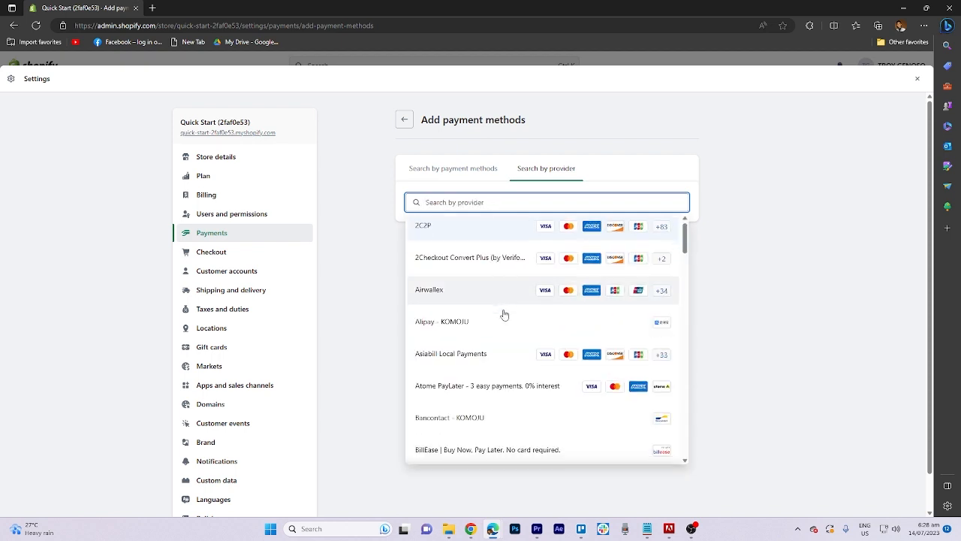
scroll("down", 3)
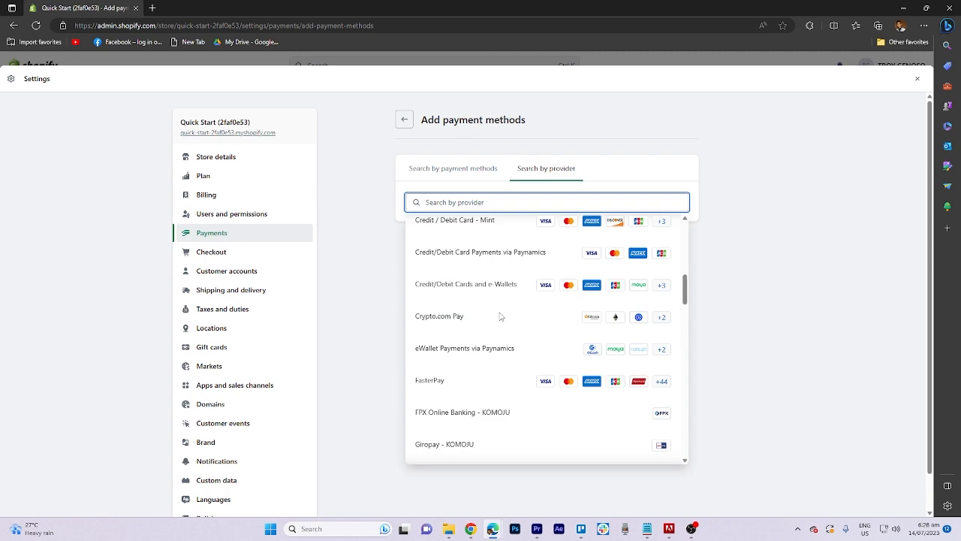
scroll("down", 3)
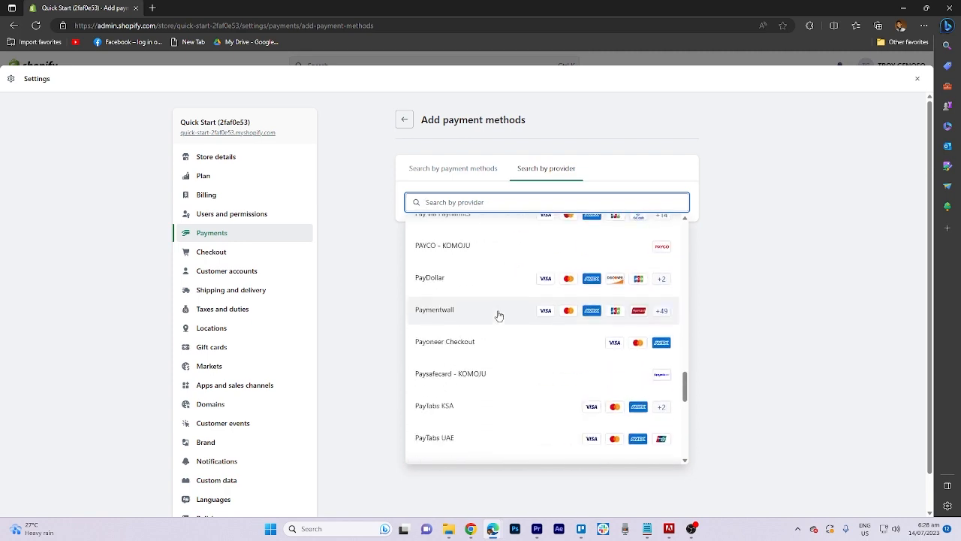
scroll("down", 3)
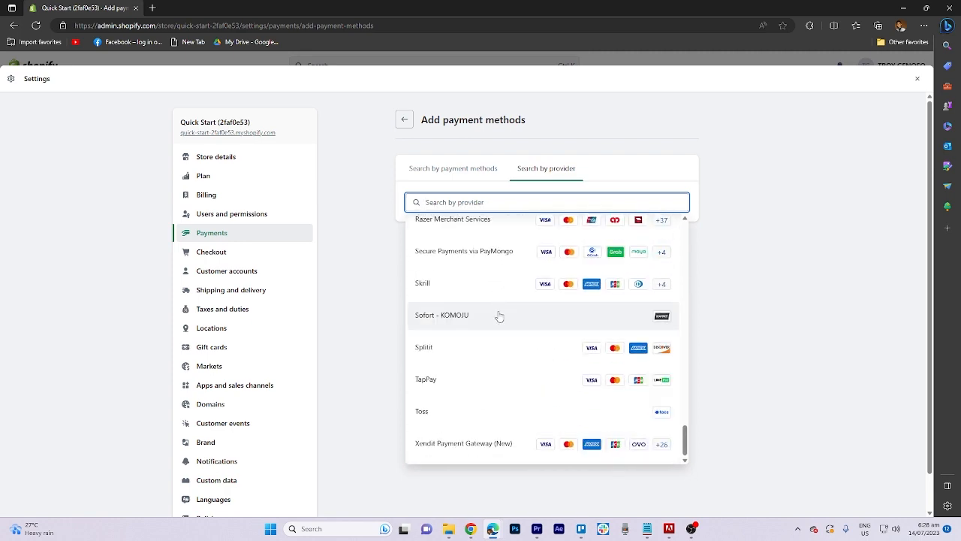